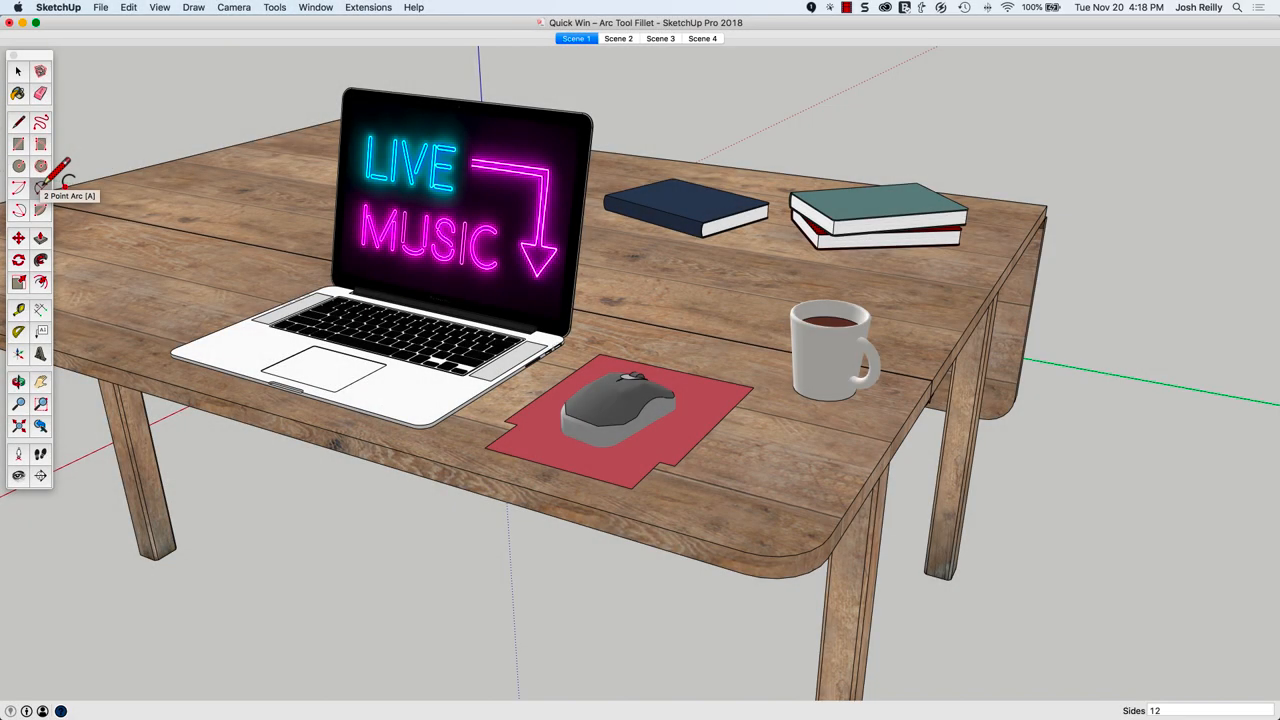
# Switch to the 2 Point Arc tool to start filleting the mouse pad.
pyautogui.click(616, 38)
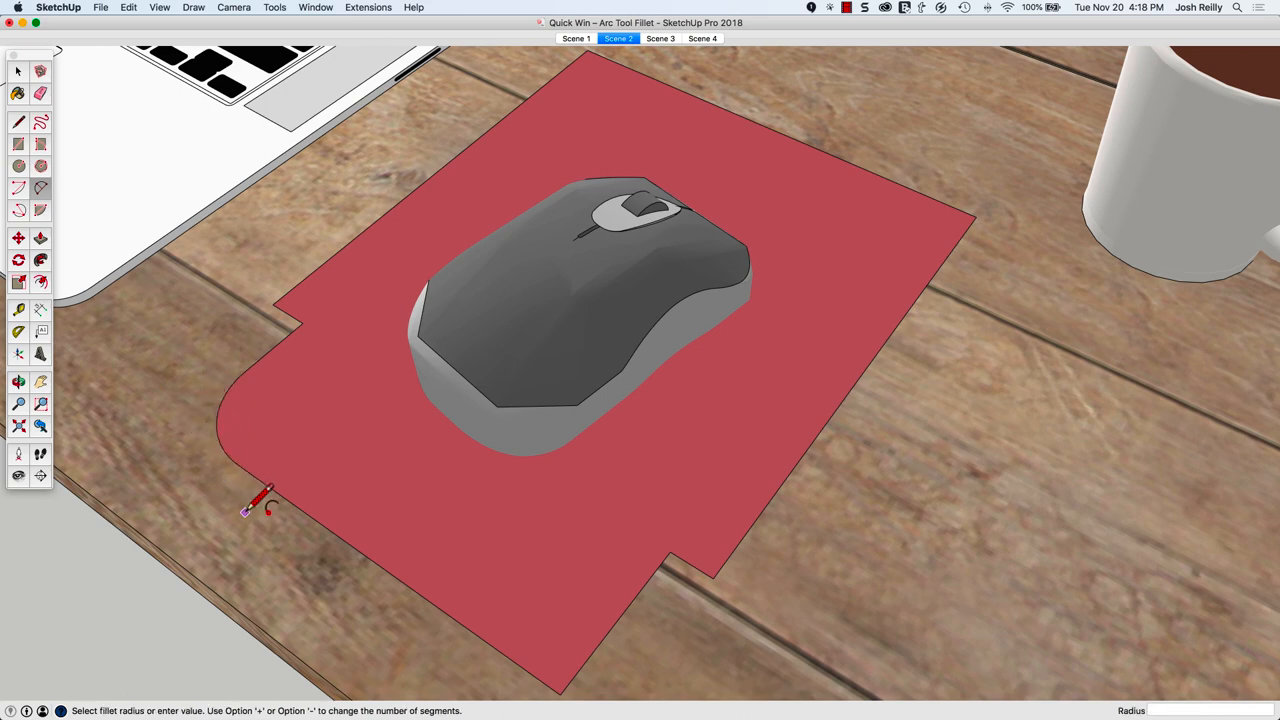
pyautogui.moveTo(520, 580)
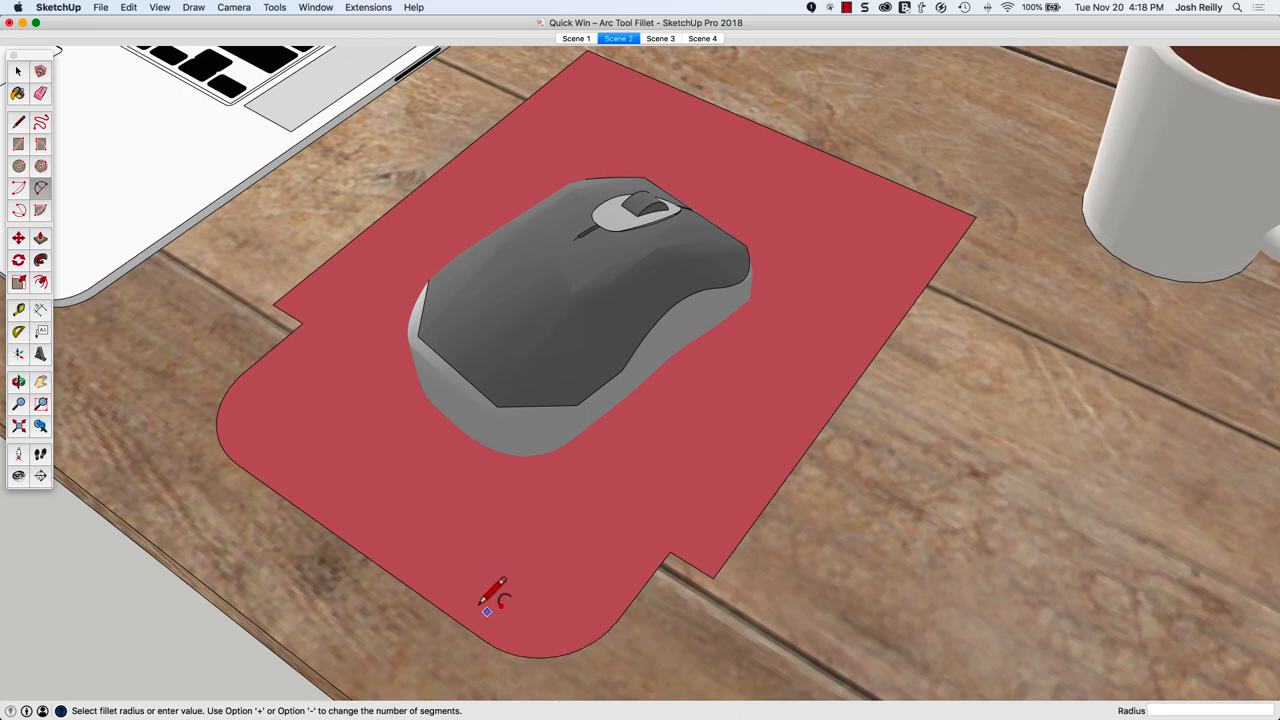
pyautogui.moveTo(700, 556)
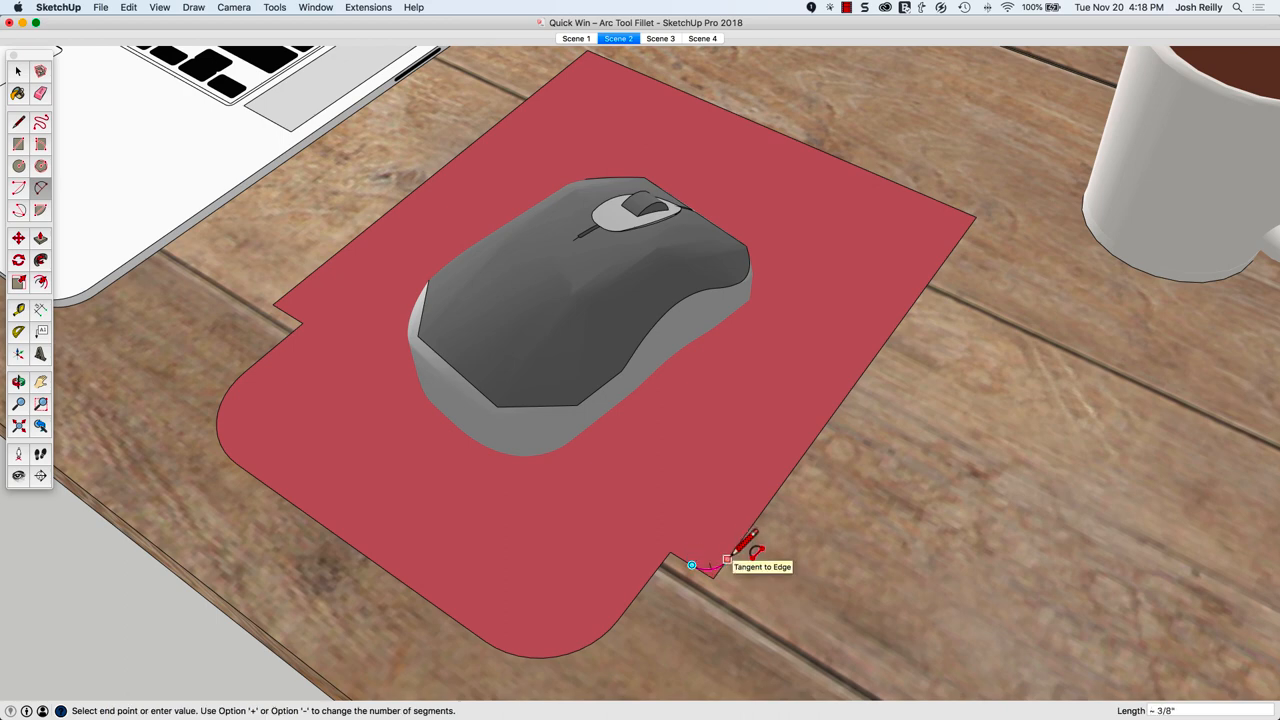
# Fillet the mouse pad's remaining corners with 2-point arcs, including the lower notch corner.
pyautogui.click(712, 564)
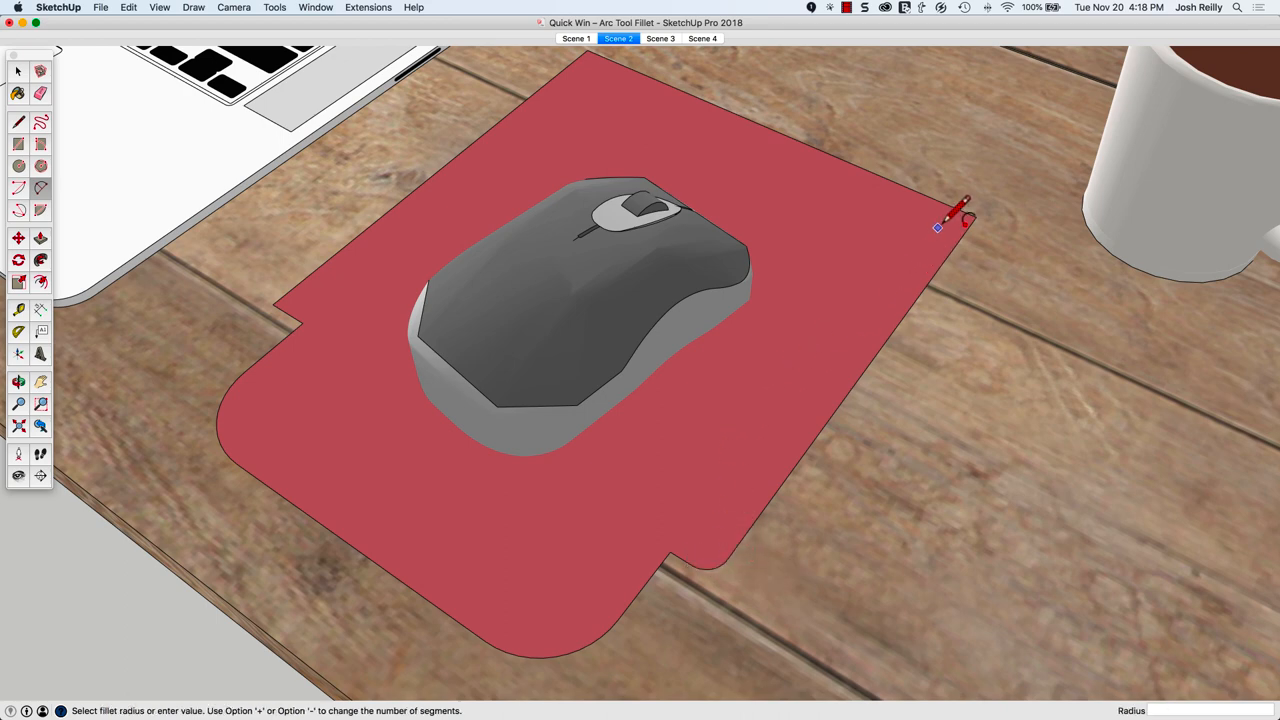
pyautogui.moveTo(600, 64)
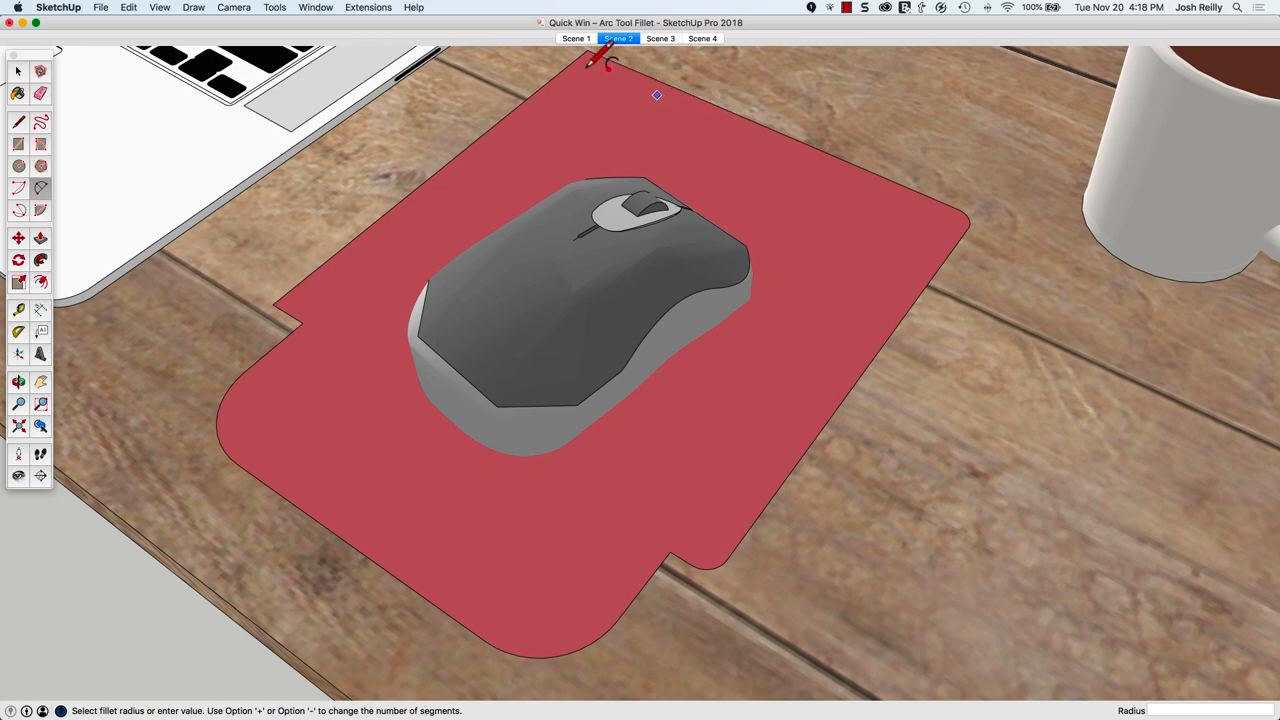
pyautogui.moveTo(310, 296)
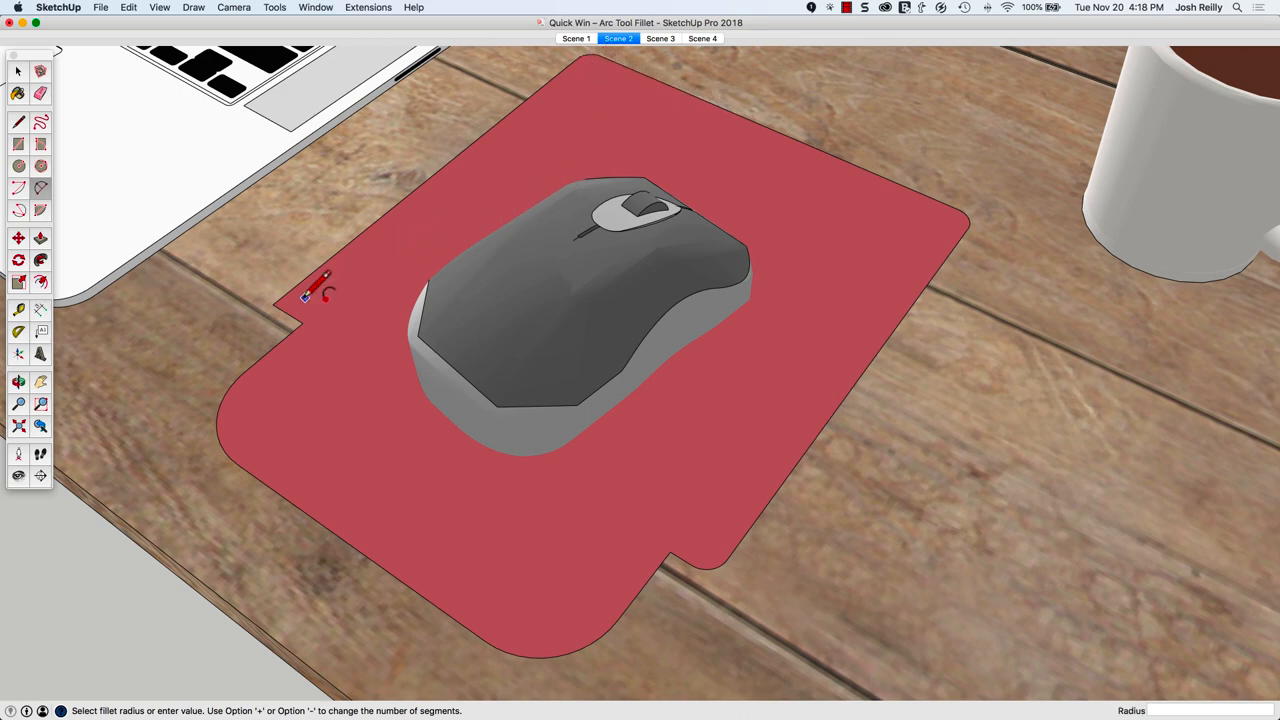
pyautogui.moveTo(344, 316)
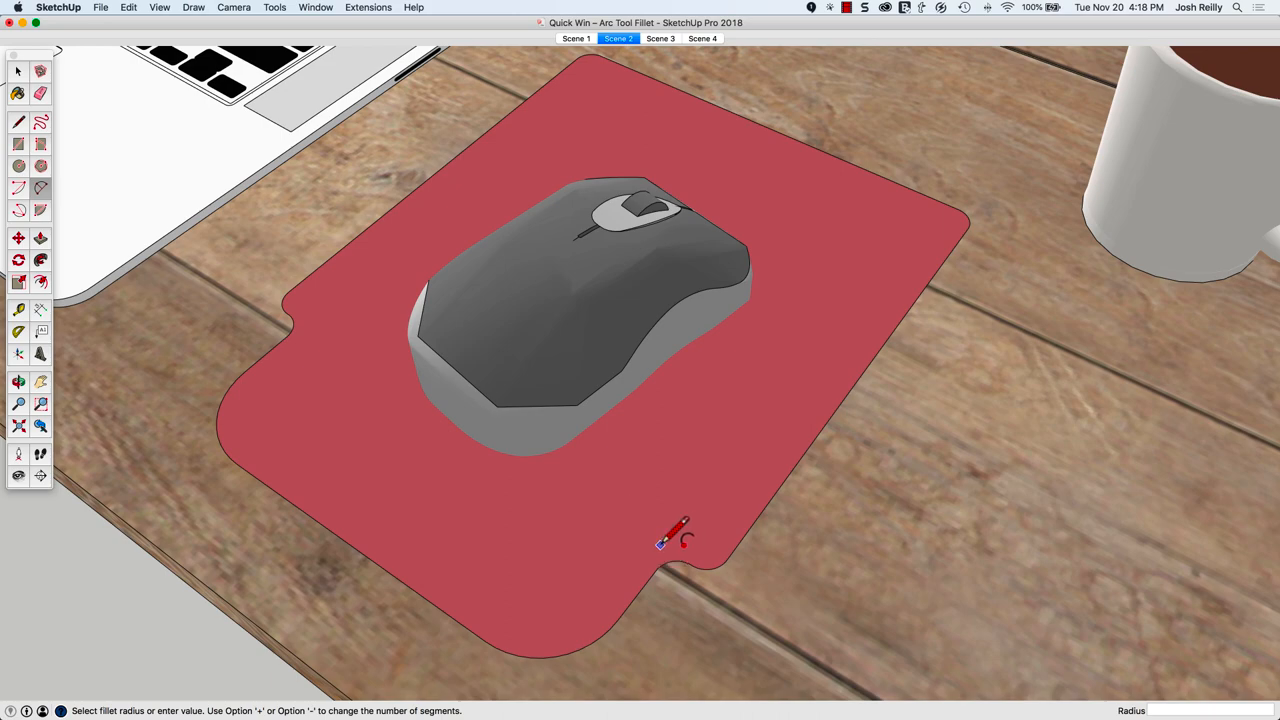
pyautogui.click(660, 38)
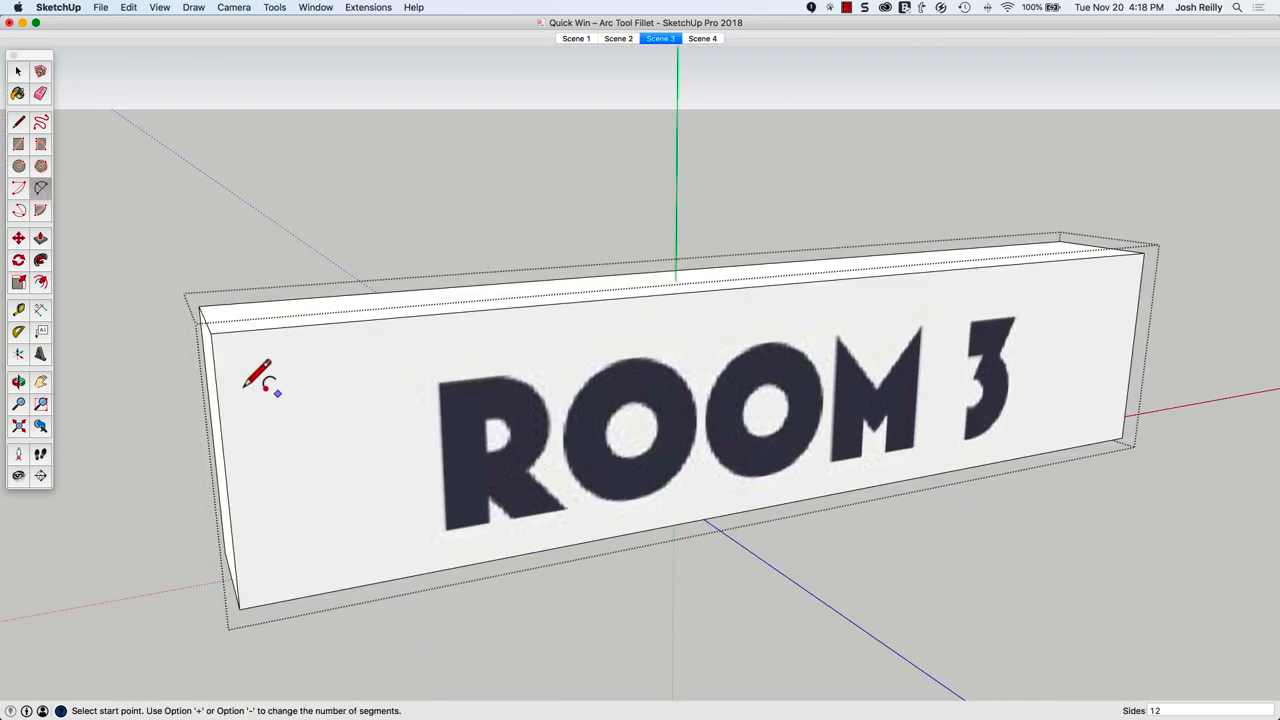
# Round both ends of the ROOM 3 sign face with tangent 2-point arcs.
pyautogui.click(224, 476)
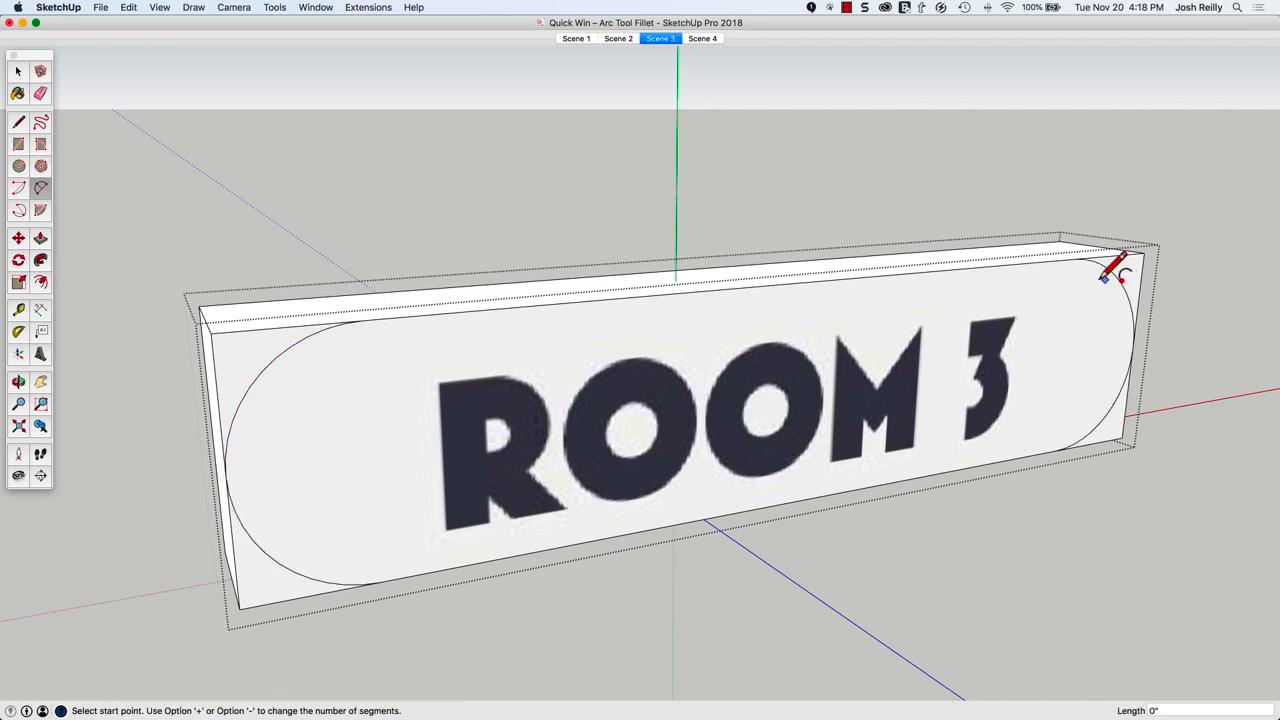
pyautogui.click(702, 38)
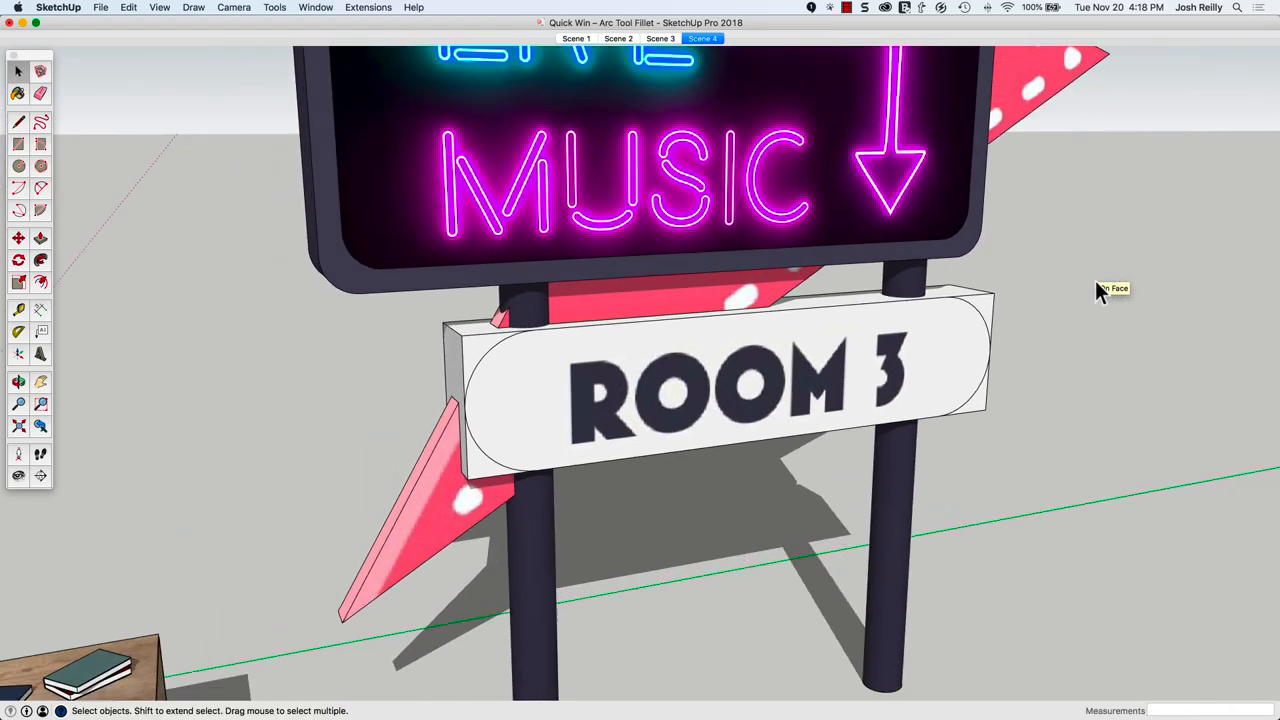